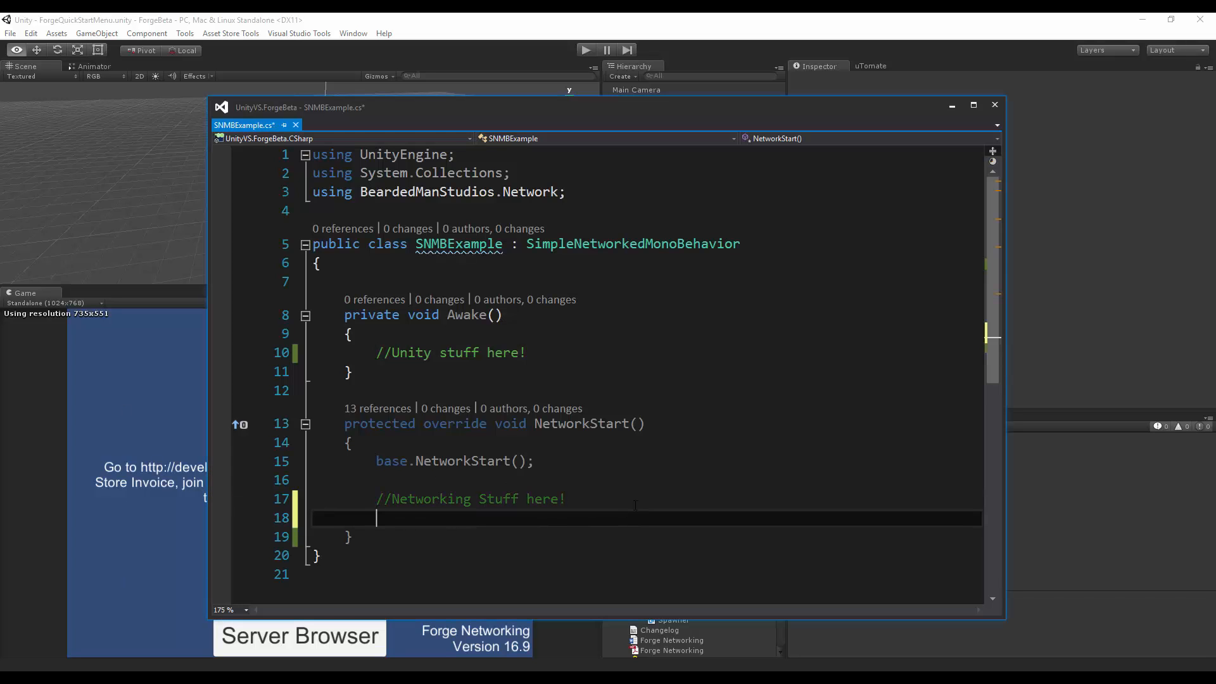
On line 18 of NetworkStart, type Debug.Log(OwningPlayer.) and browse its member suggestions.
text(i)
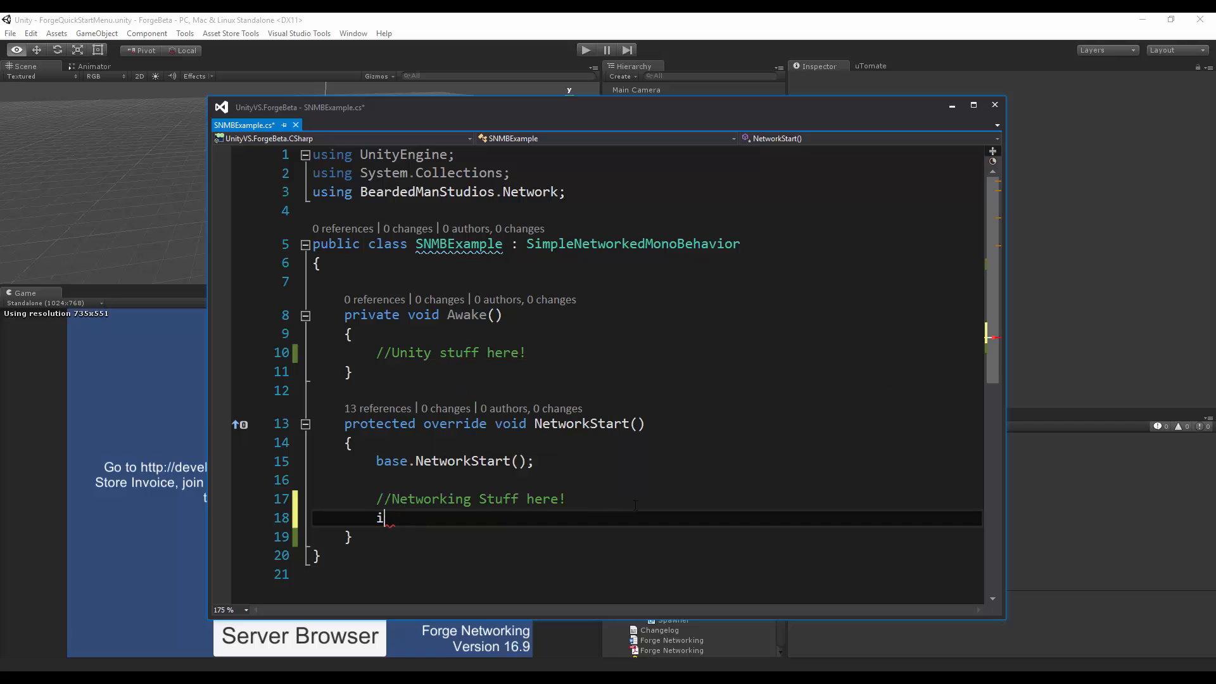
text(Debug.l)
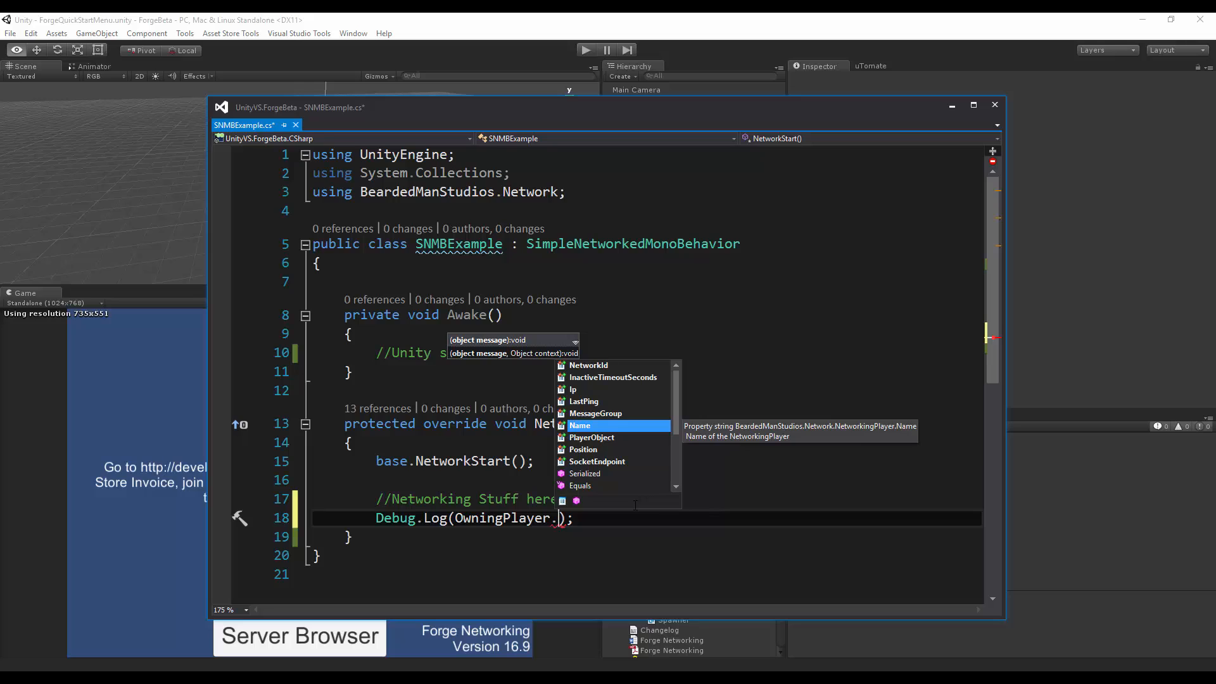
key(Down)
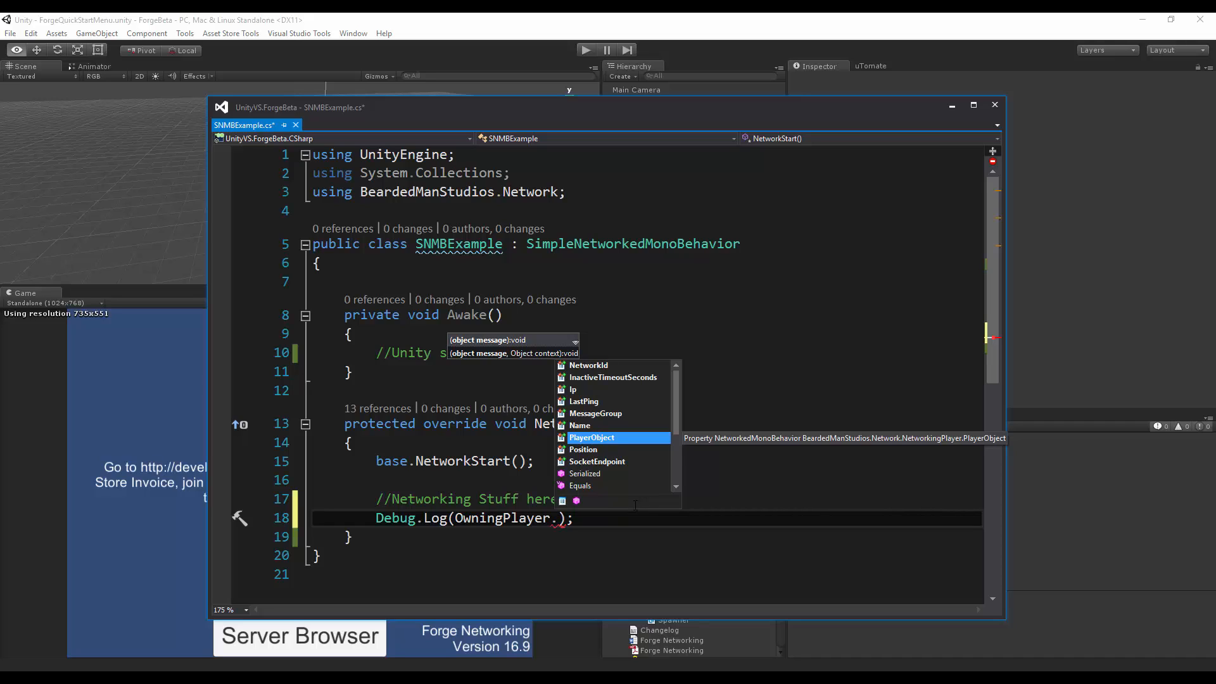
key(down)
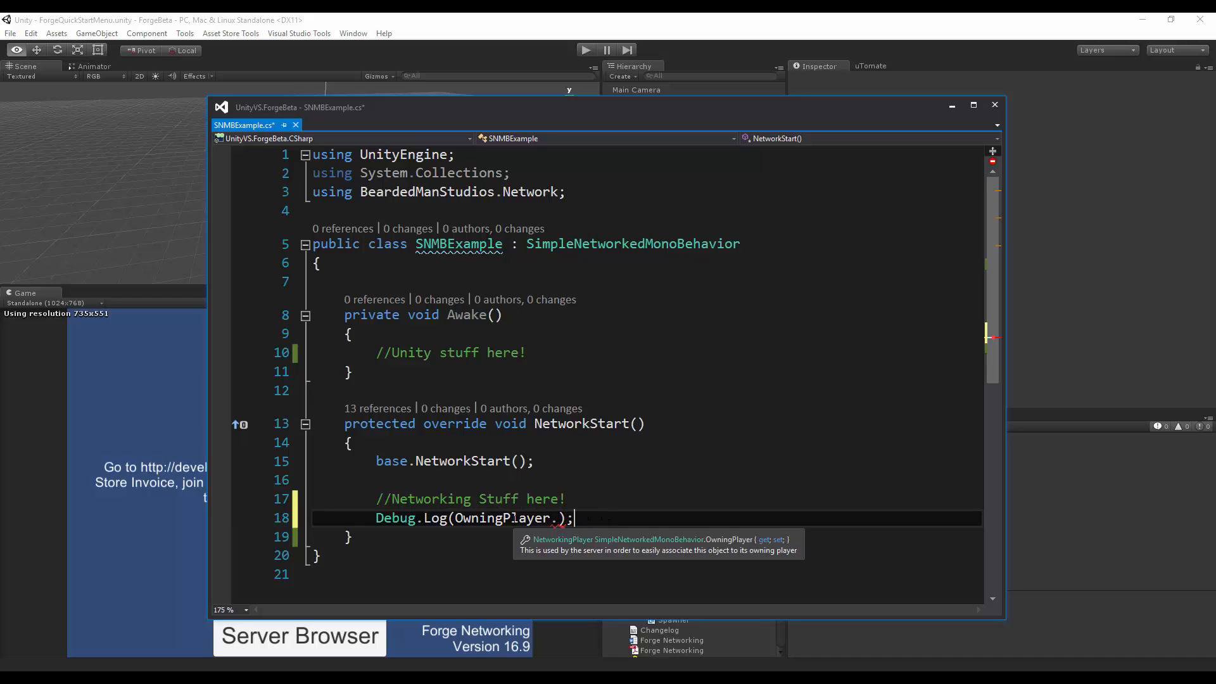
Complete the log call as Debug.Log(OwningPlayer.NetworkId).
key(Backspace)
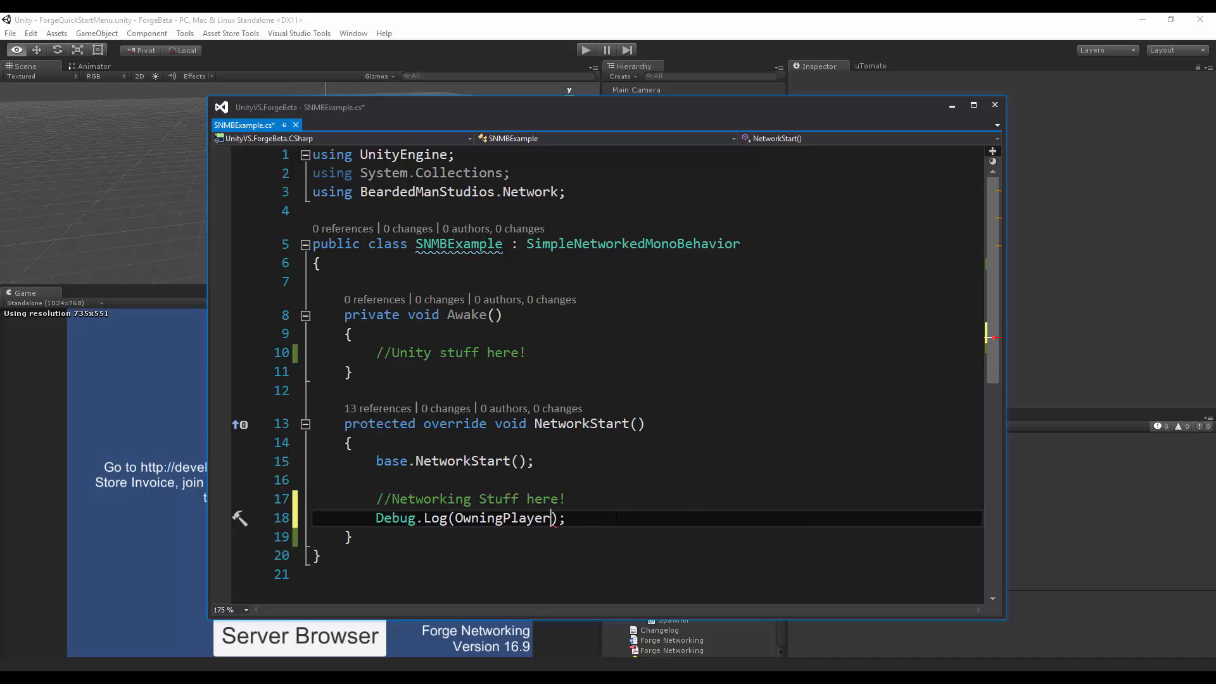
text(.)
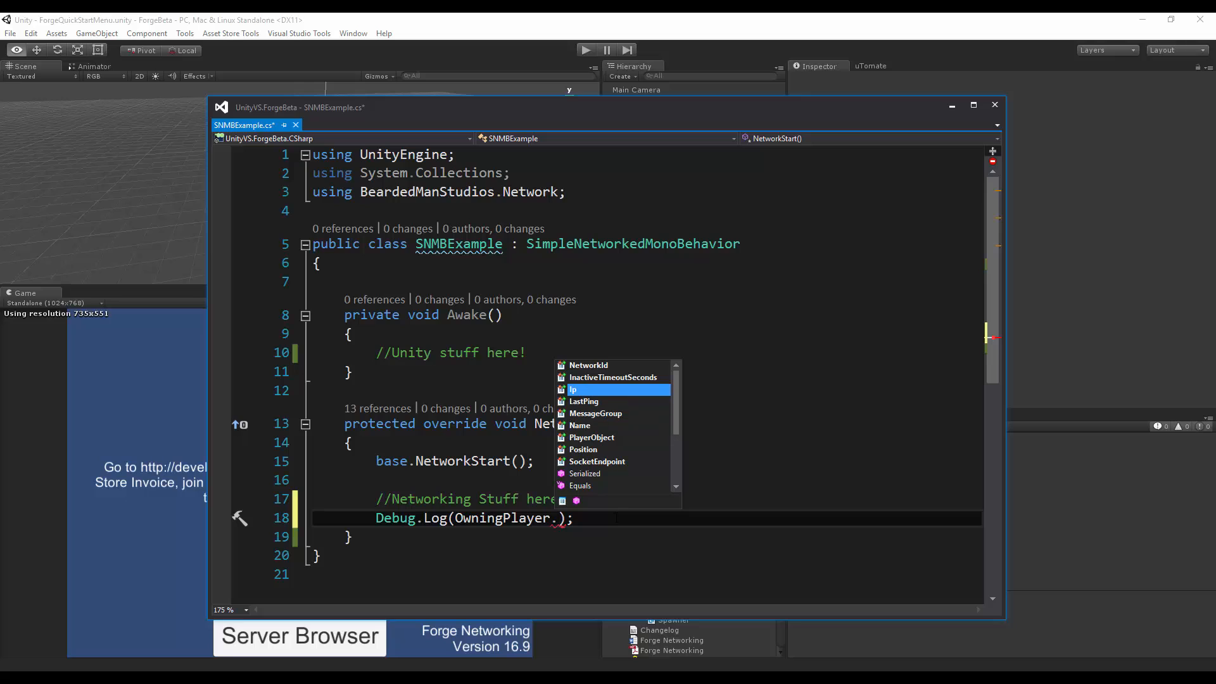
text(NetworkId)
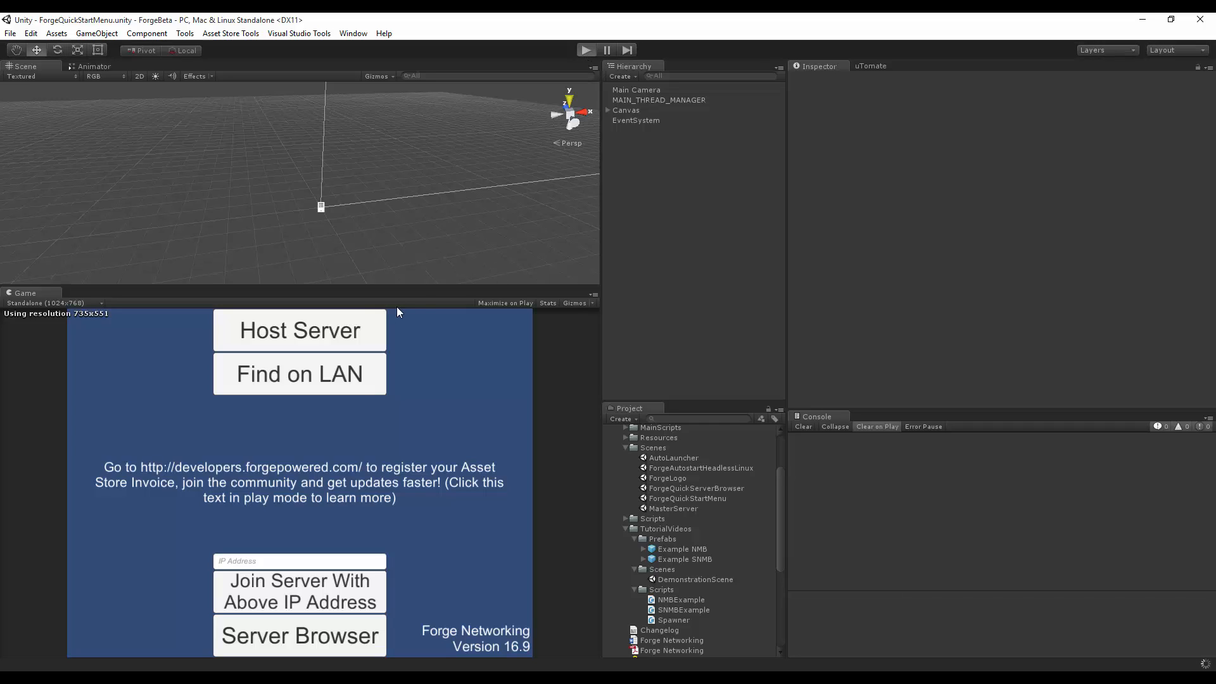
Play the scene as Host Server, open the logged 0, and select Example SNMB(Clone).
click(587, 50)
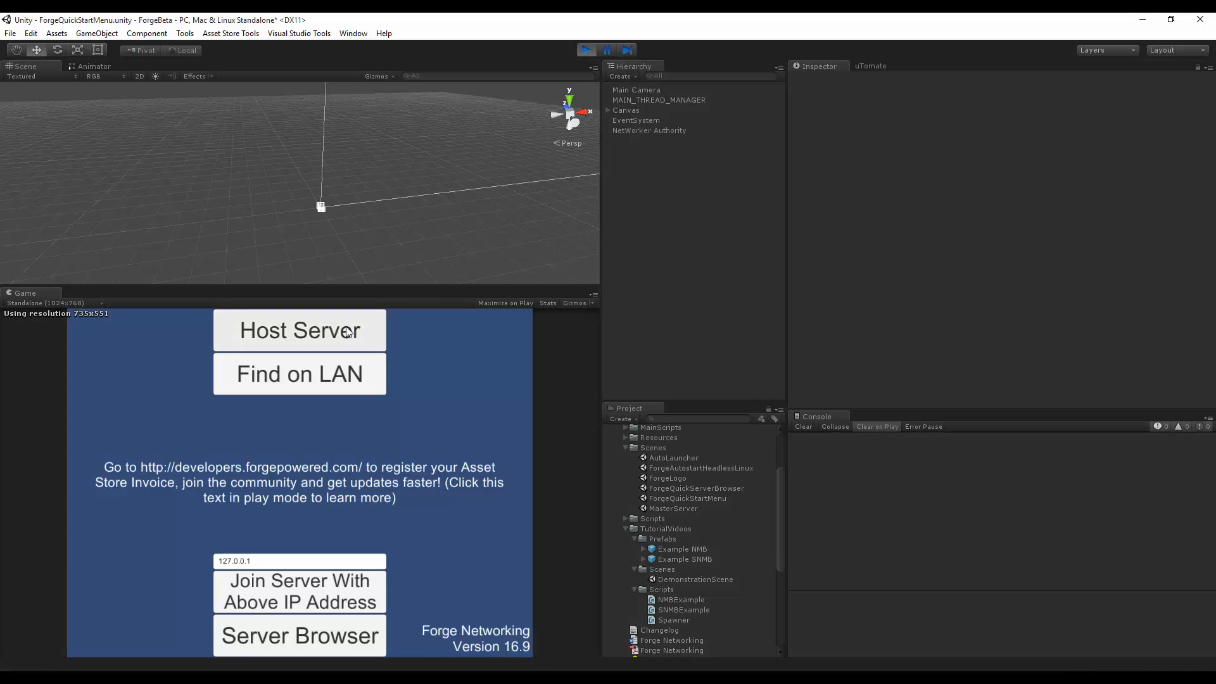
click(298, 330)
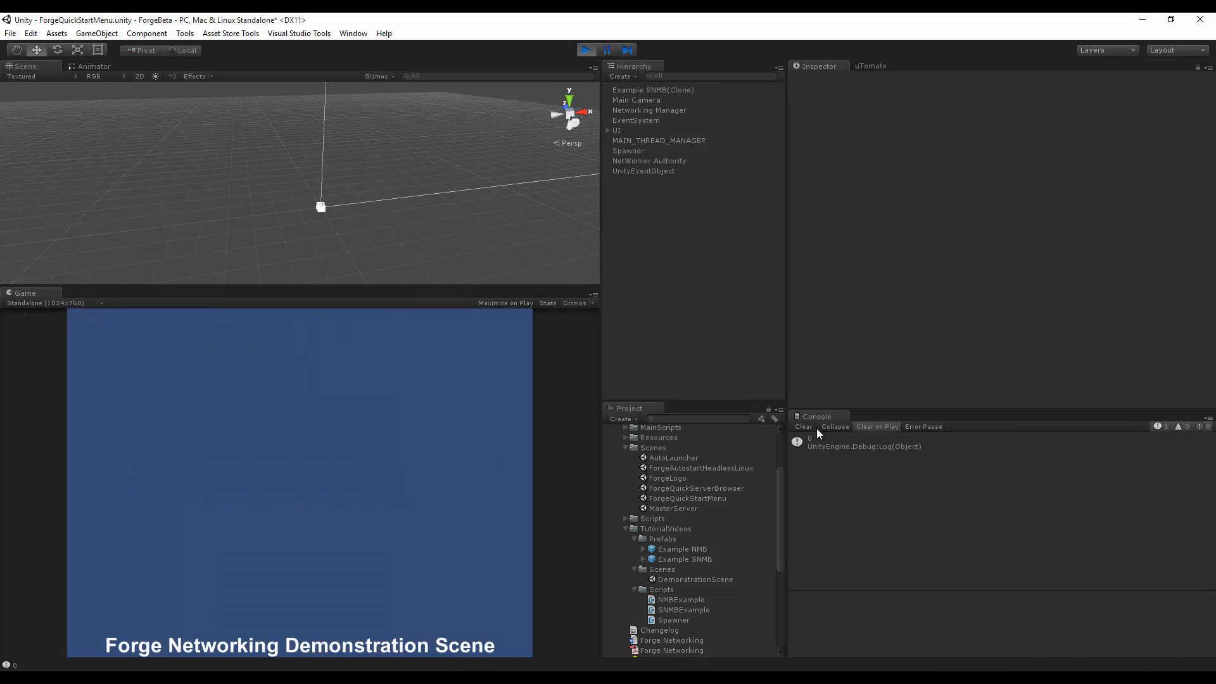
click(863, 442)
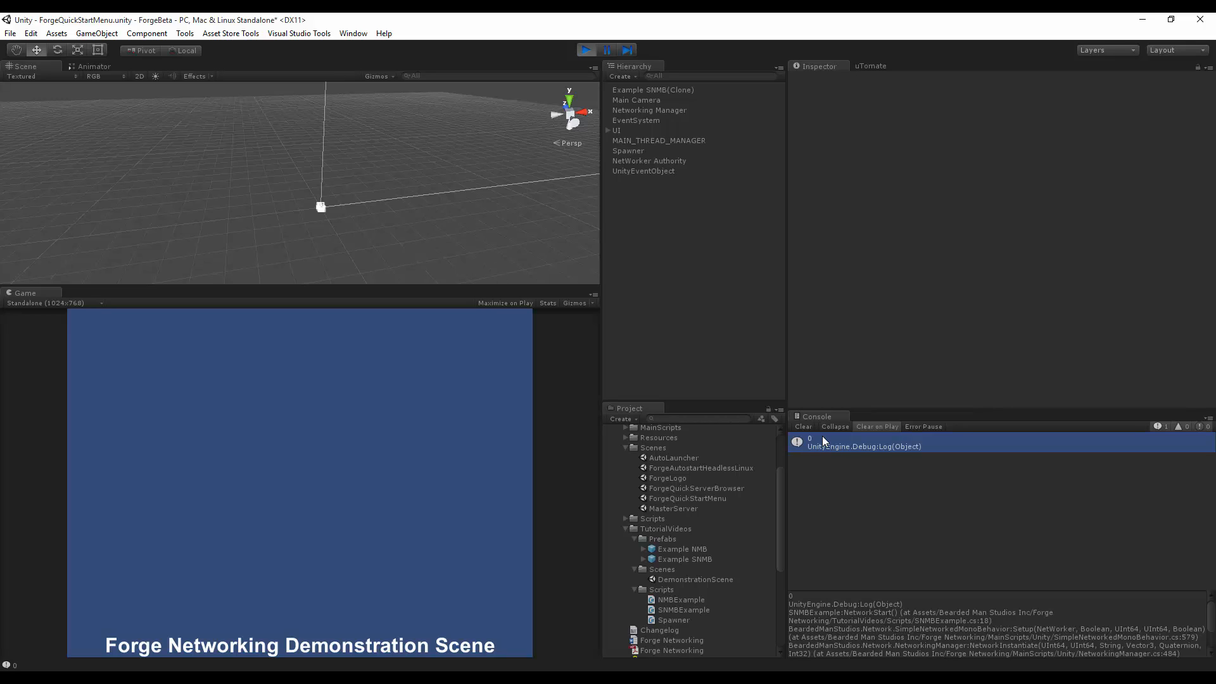
click(653, 89)
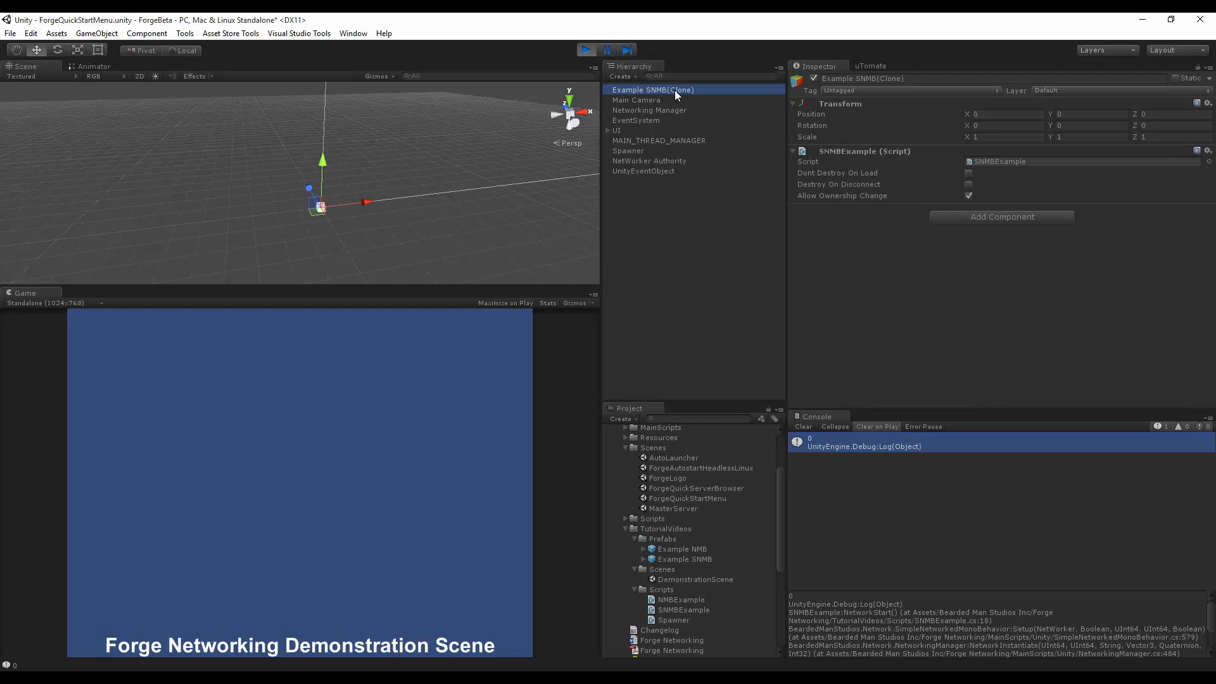